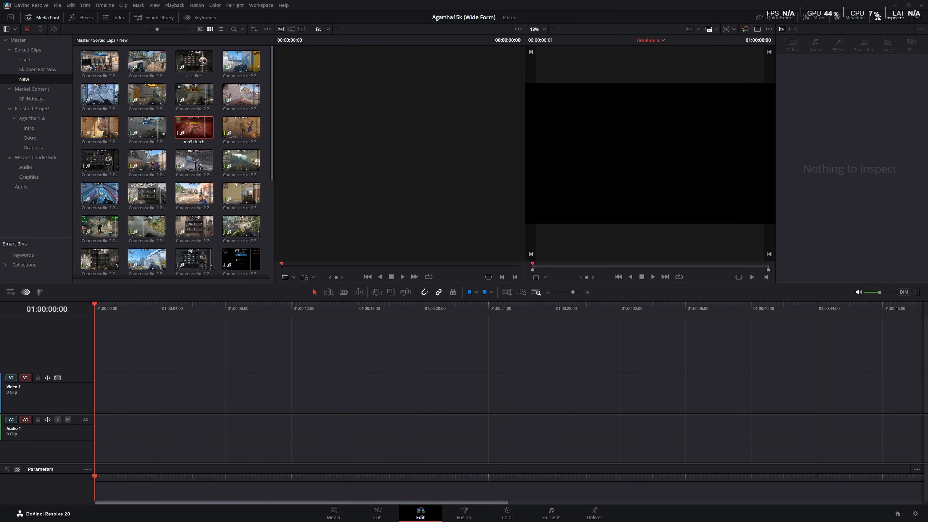
# - Append the mp9 clutch clip with its audio to the empty Timeline 5
pyautogui.click(193, 127)
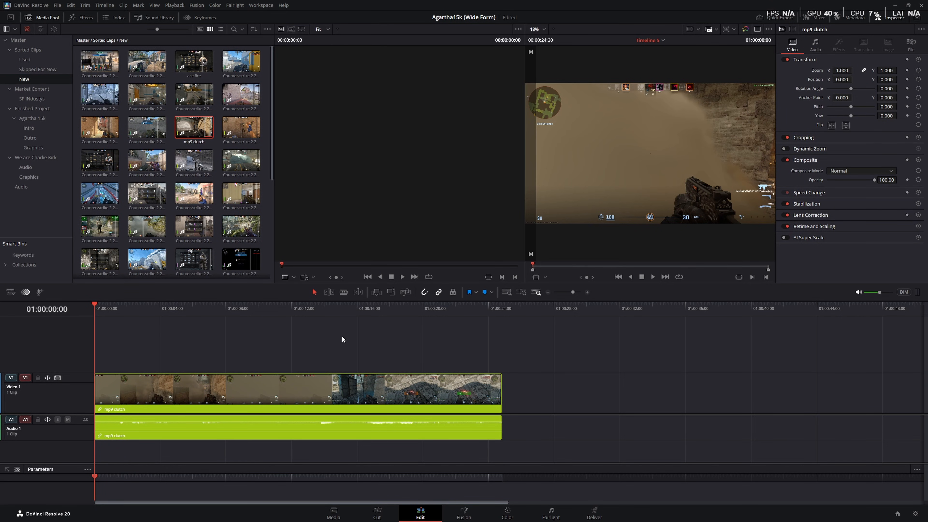
pyautogui.moveTo(339, 333)
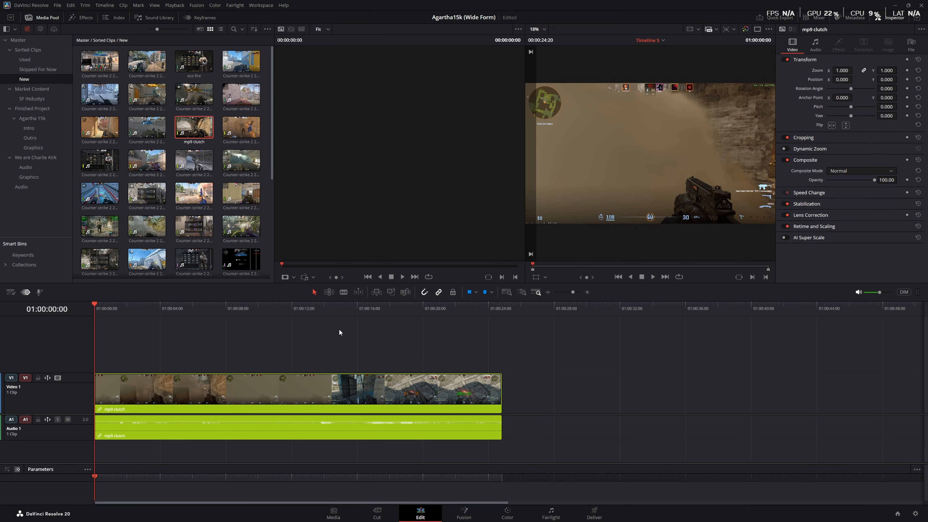
pyautogui.moveTo(269, 361)
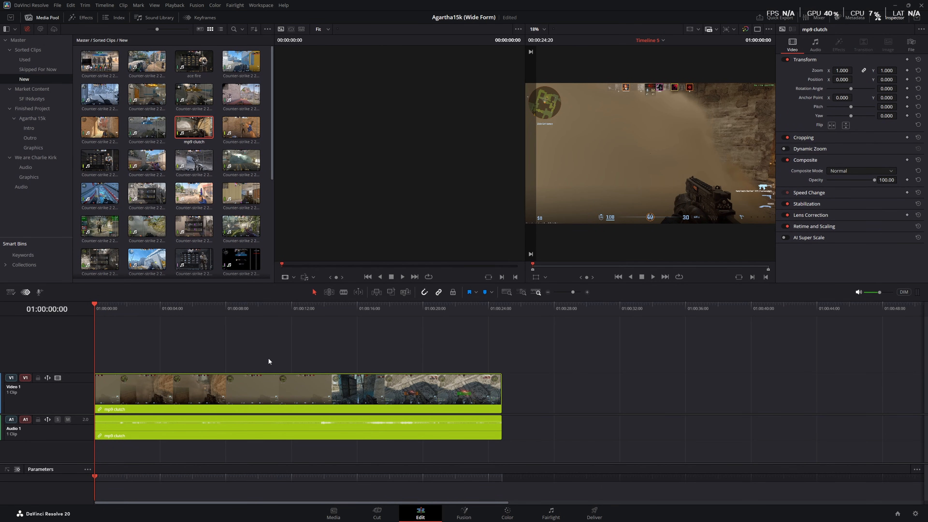
pyautogui.moveTo(455, 338)
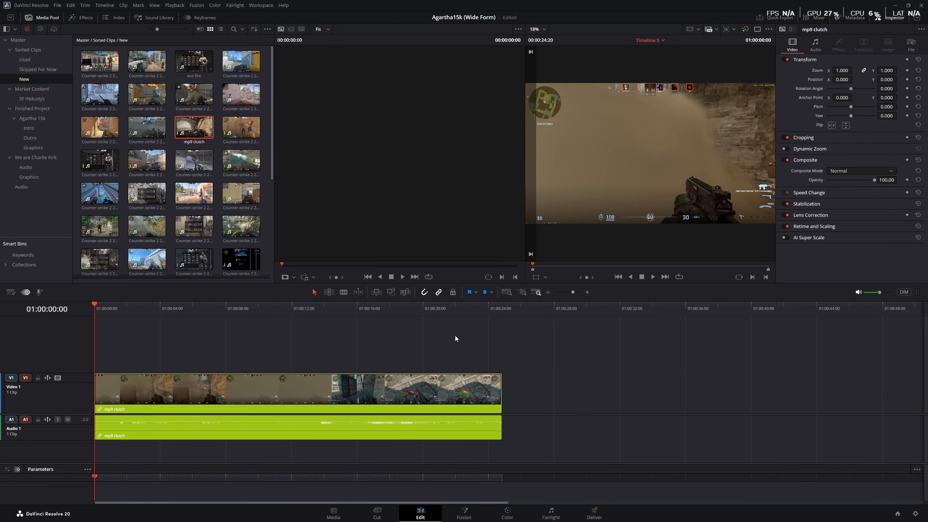
pyautogui.moveTo(459, 340)
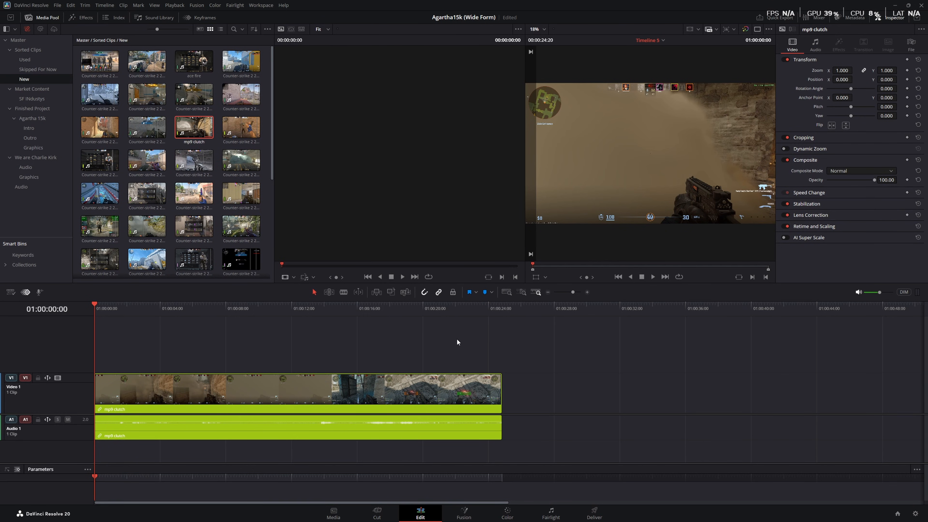
pyautogui.moveTo(673, 305)
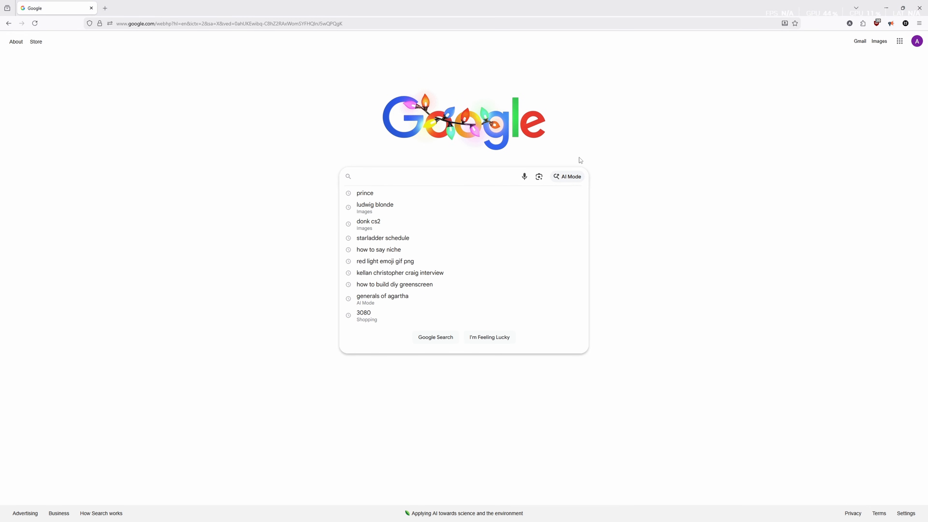
# - Search Google Images for Yakub and bring up save options on the Joke Battles wiki portrait
pyautogui.write('Yakub')
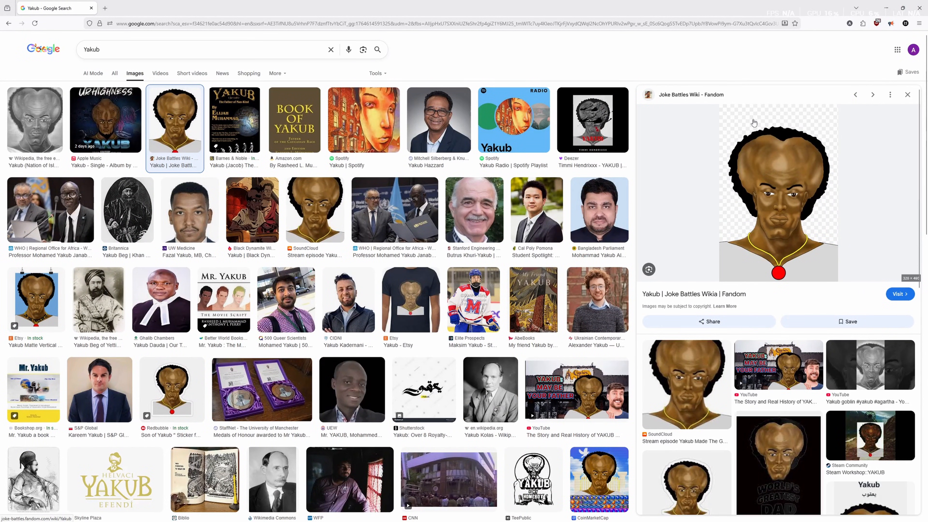
pyautogui.moveTo(797, 114)
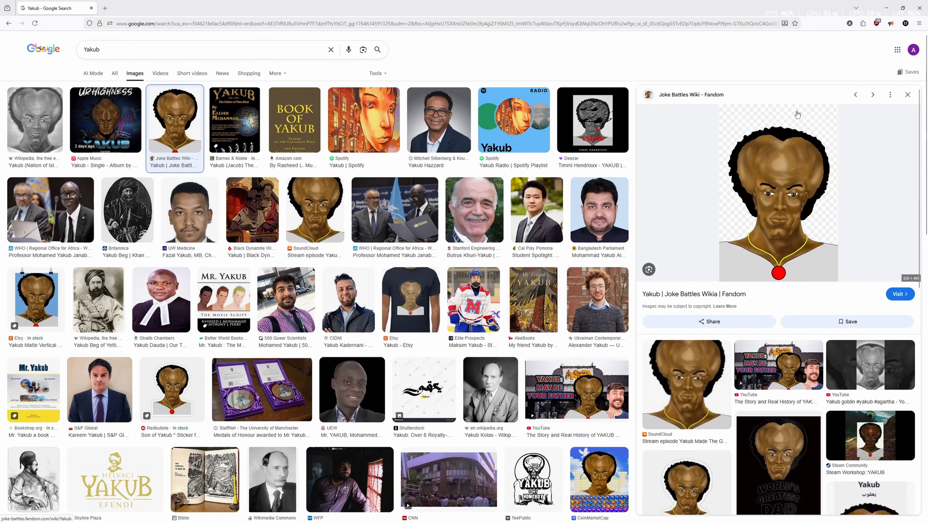
pyautogui.rightClick(769, 167)
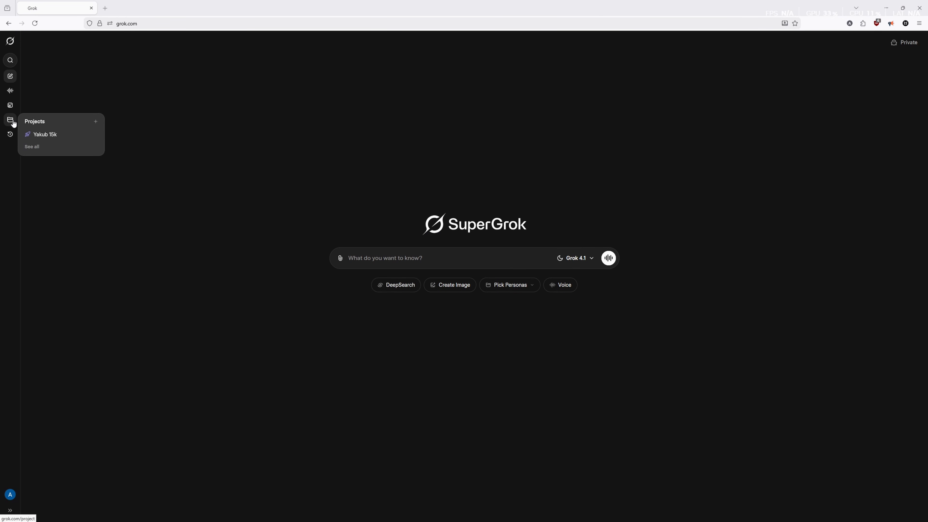
pyautogui.moveTo(9, 105)
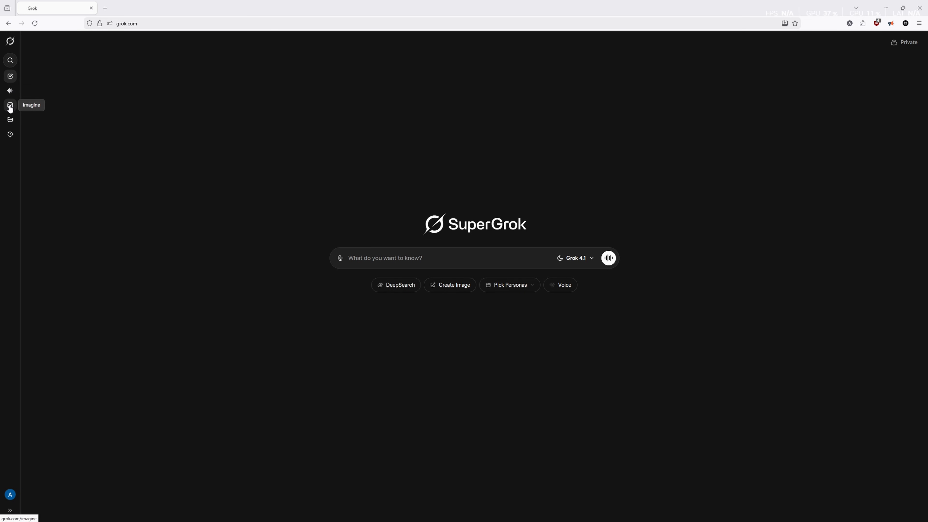
# - Upload Yakub.png into Grok Imagine from the computer
pyautogui.click(9, 105)
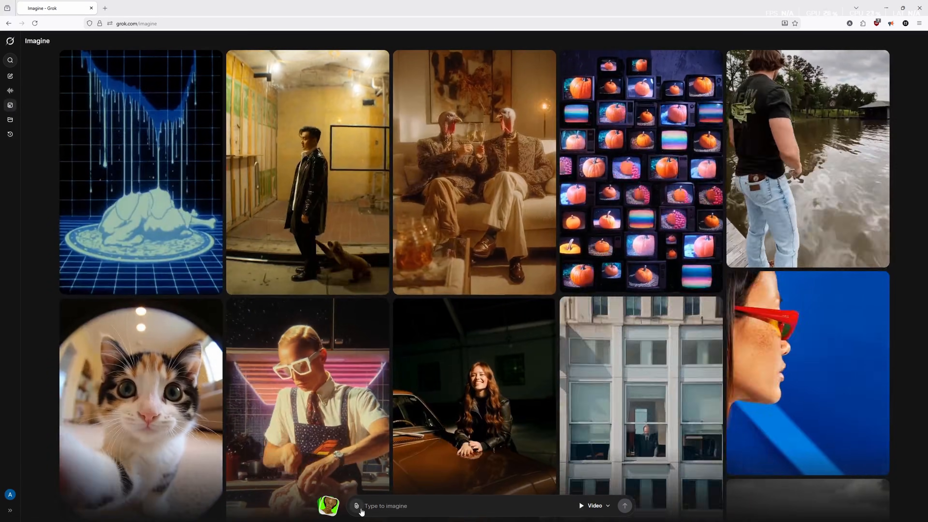
pyautogui.click(356, 506)
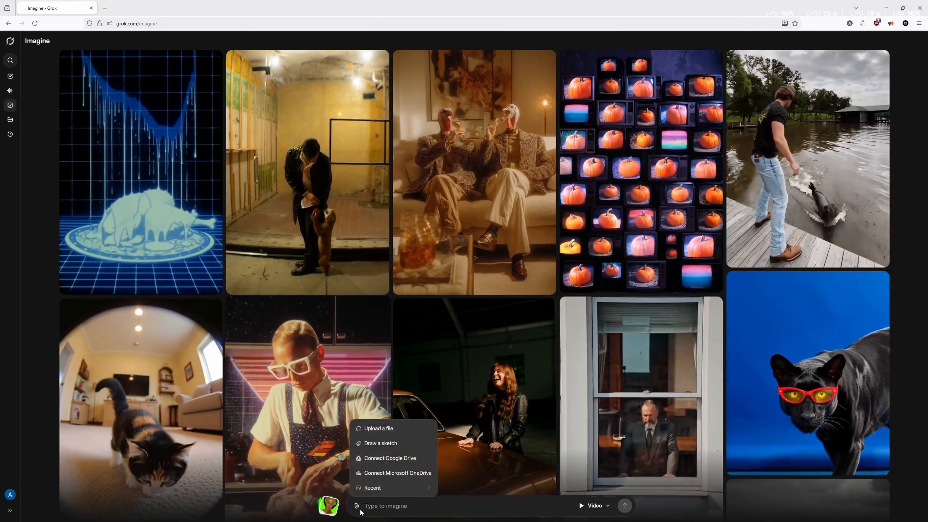
pyautogui.click(378, 427)
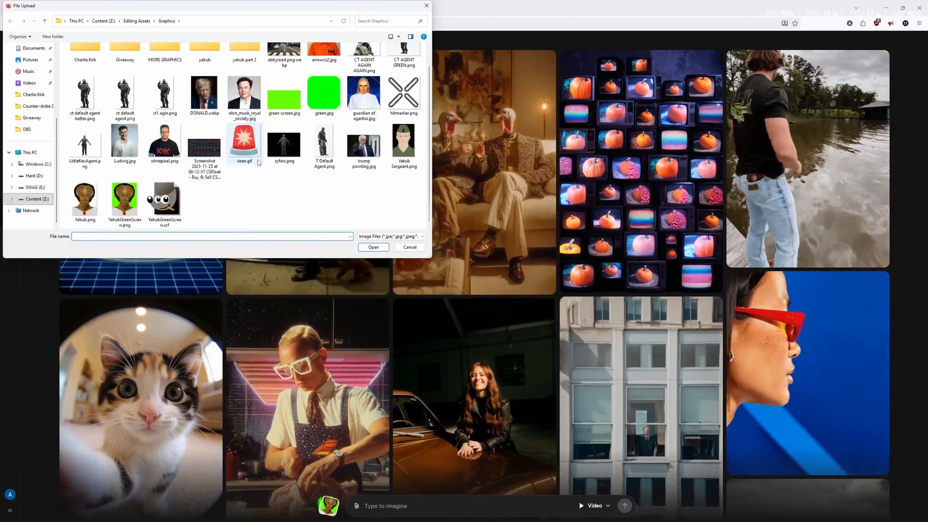
pyautogui.click(85, 201)
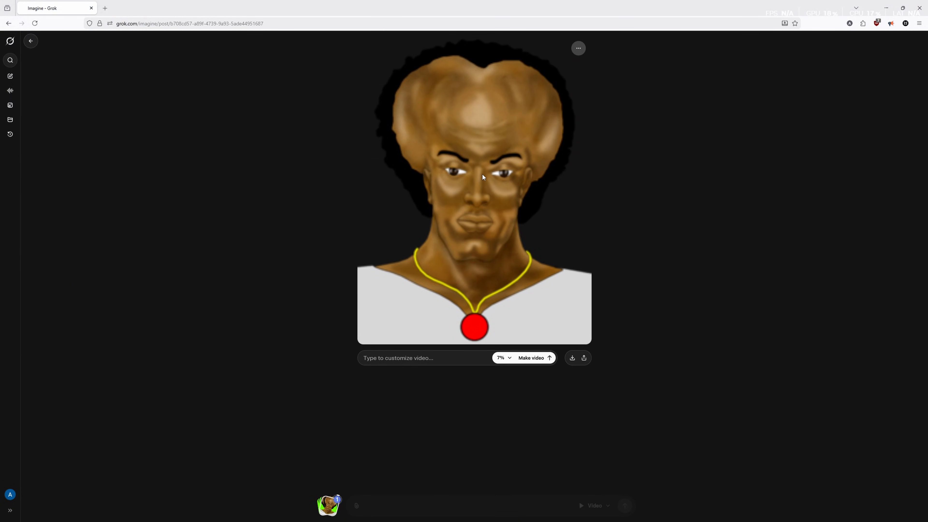
pyautogui.moveTo(460, 255)
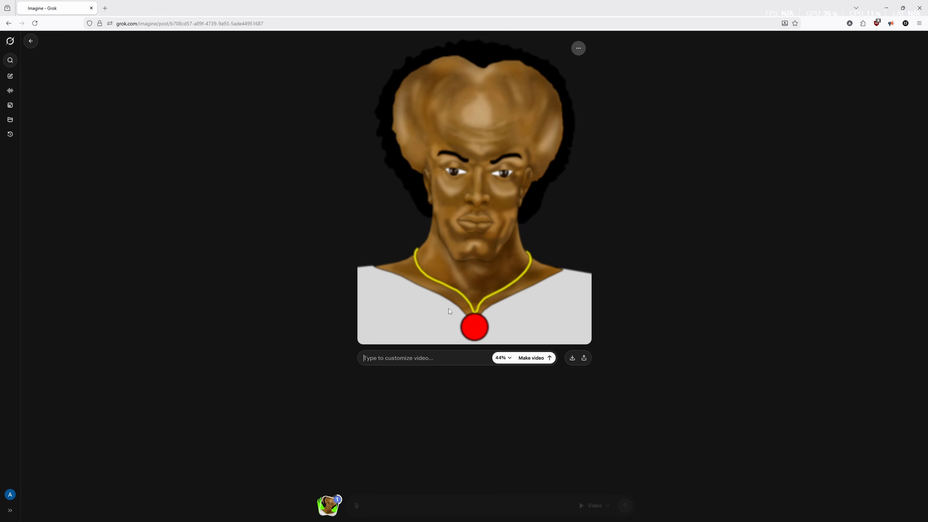
# - Submit a prompt for a green-background Yakub saying "Pretentious, Agartha needs you!" in a deep voice
pyautogui.write('Make the backgrou')
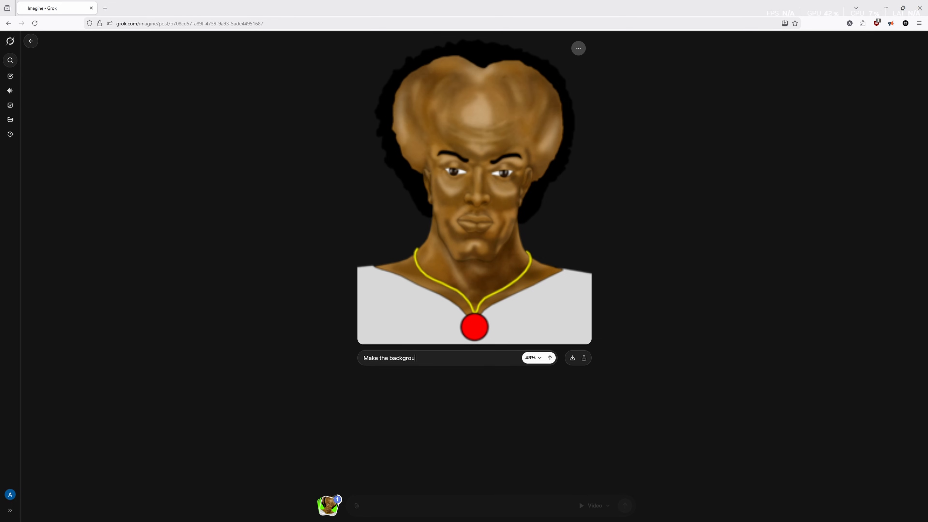
pyautogui.write('nd green.')
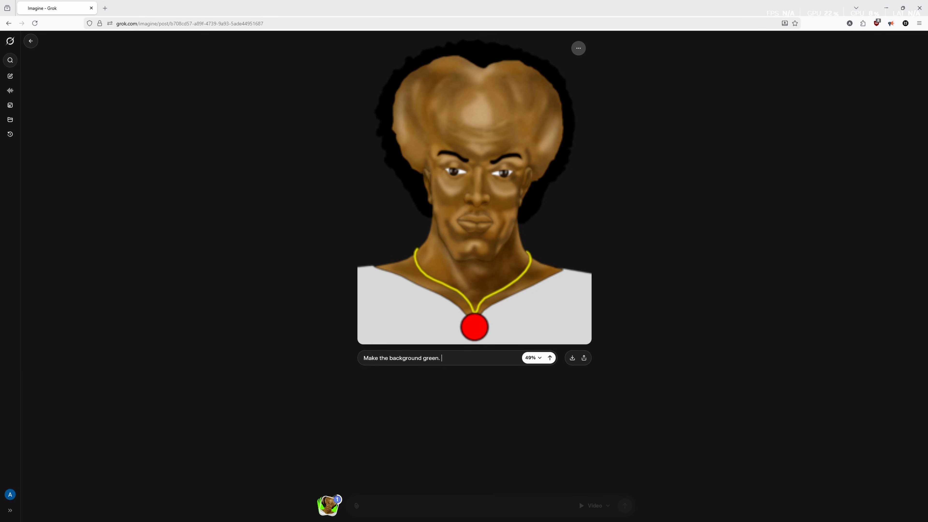
pyautogui.write('H')
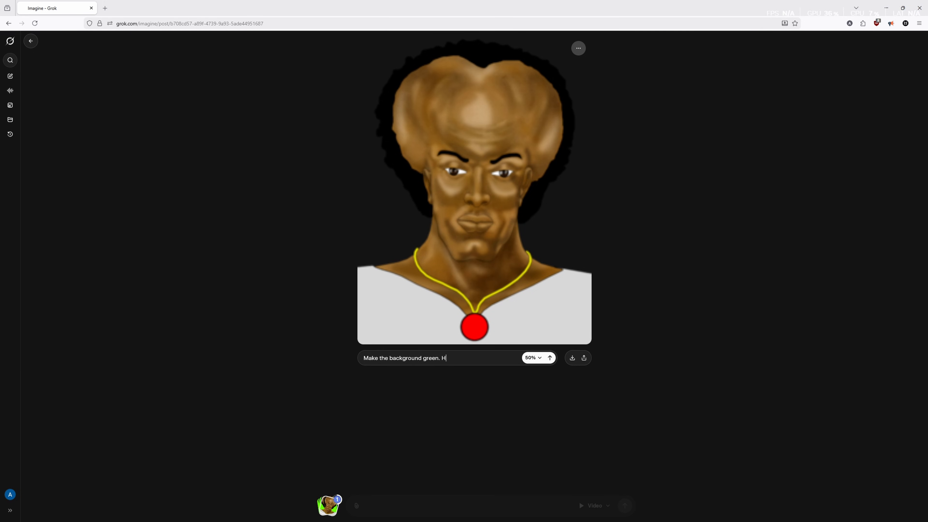
pyautogui.write('ave him say in a deep')
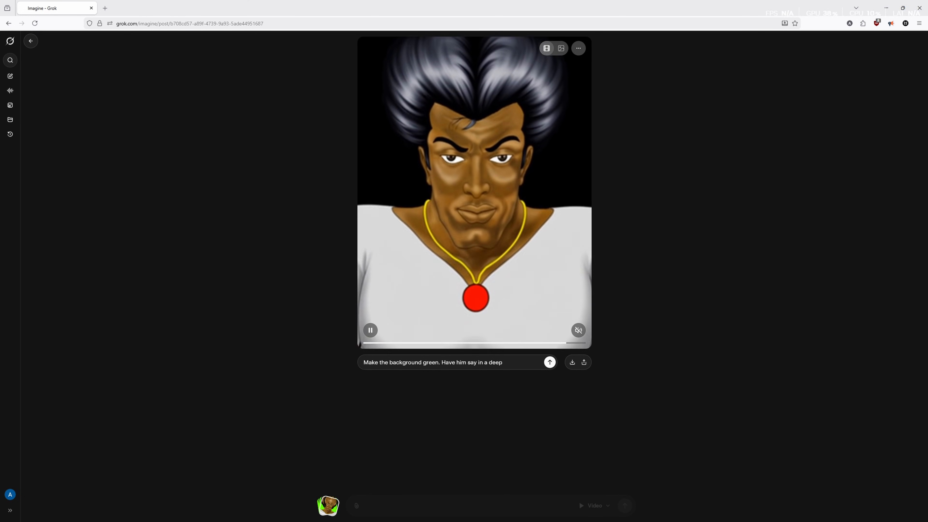
pyautogui.write('voice.')
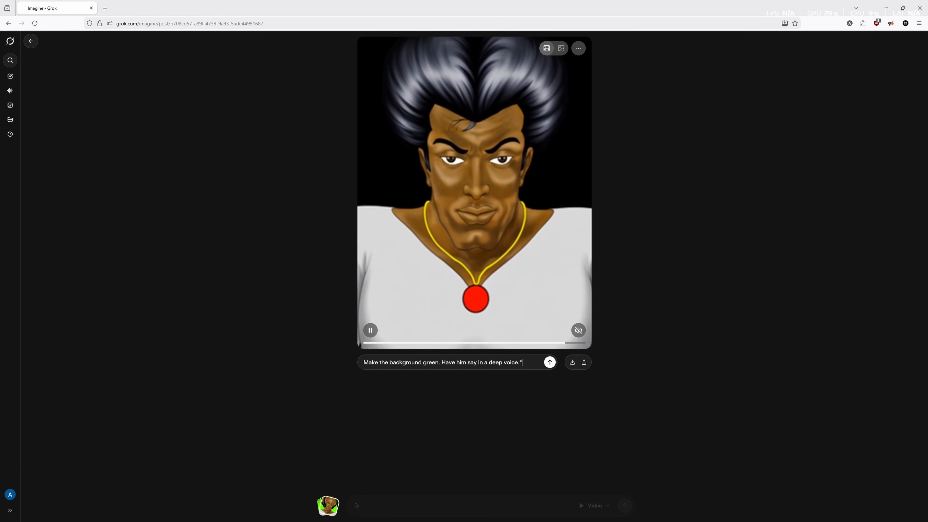
pyautogui.write('*Pretn')
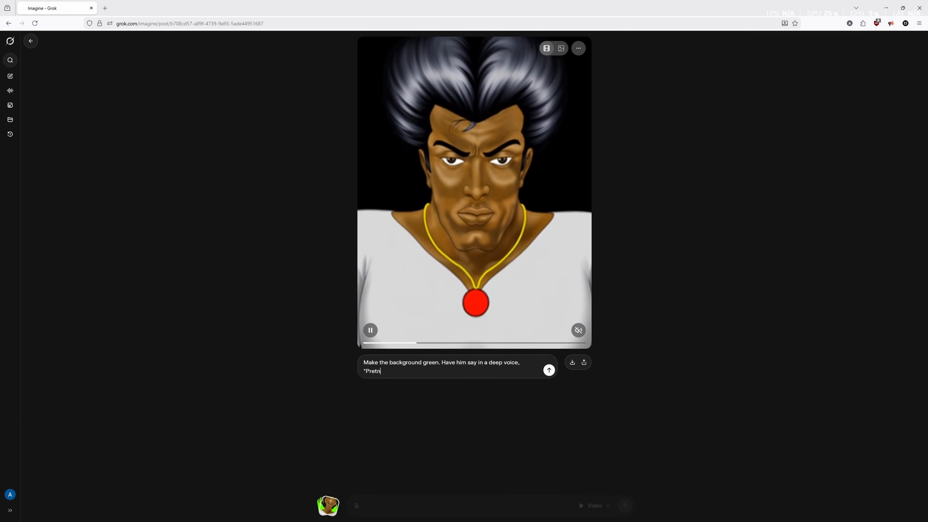
pyautogui.write('entious')
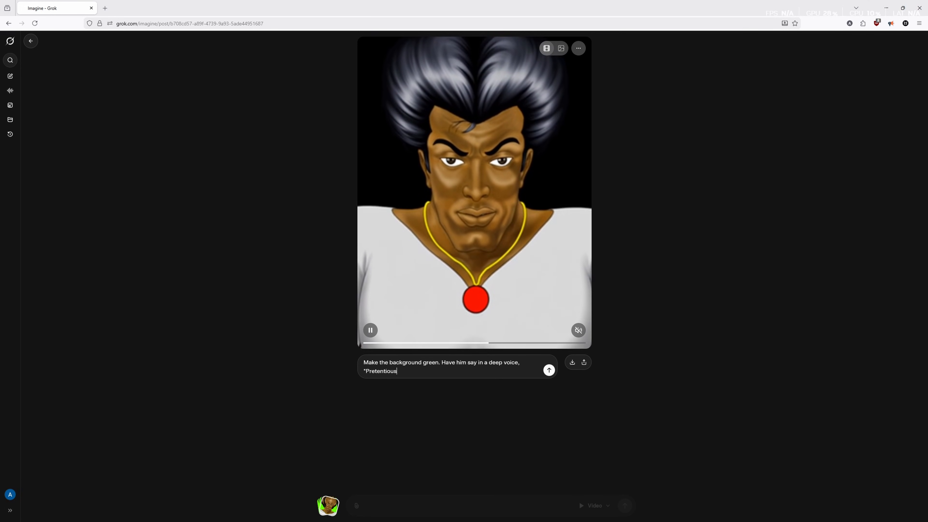
pyautogui.write(', Agartha')
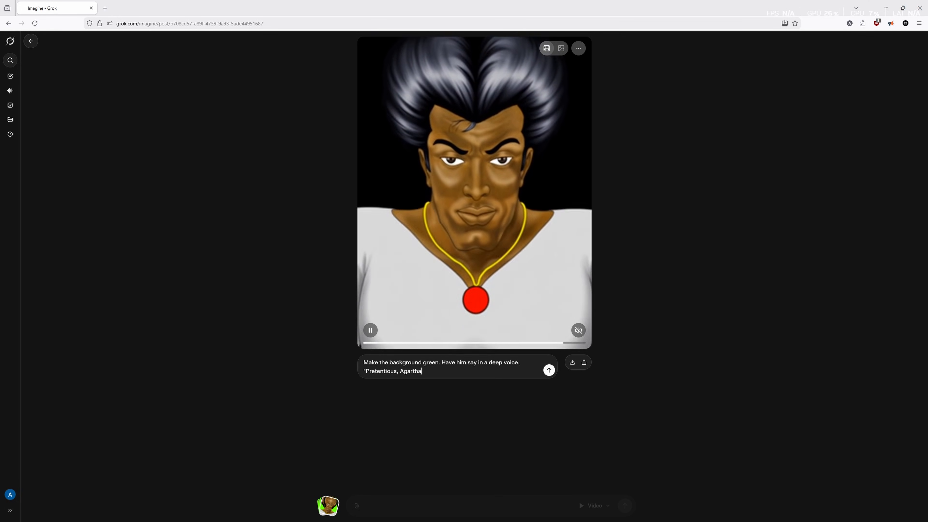
pyautogui.write('N')
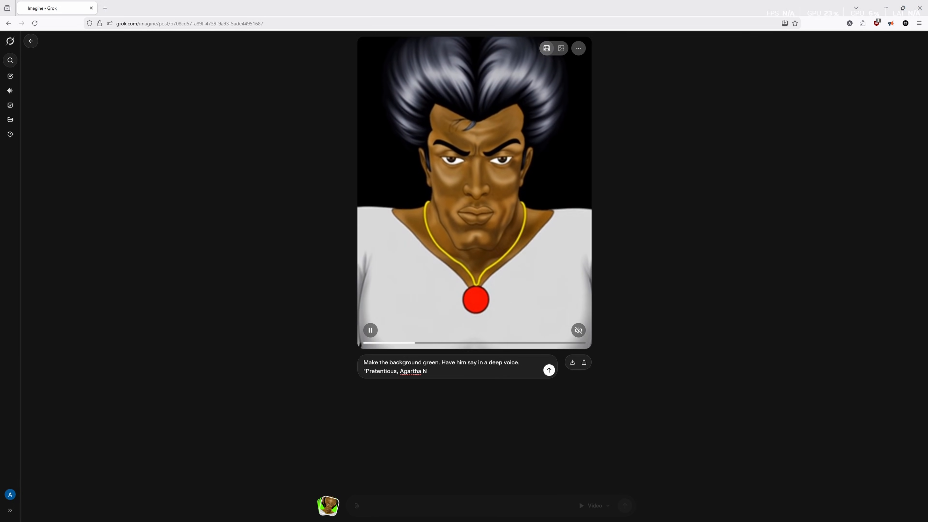
pyautogui.write('eeds you')
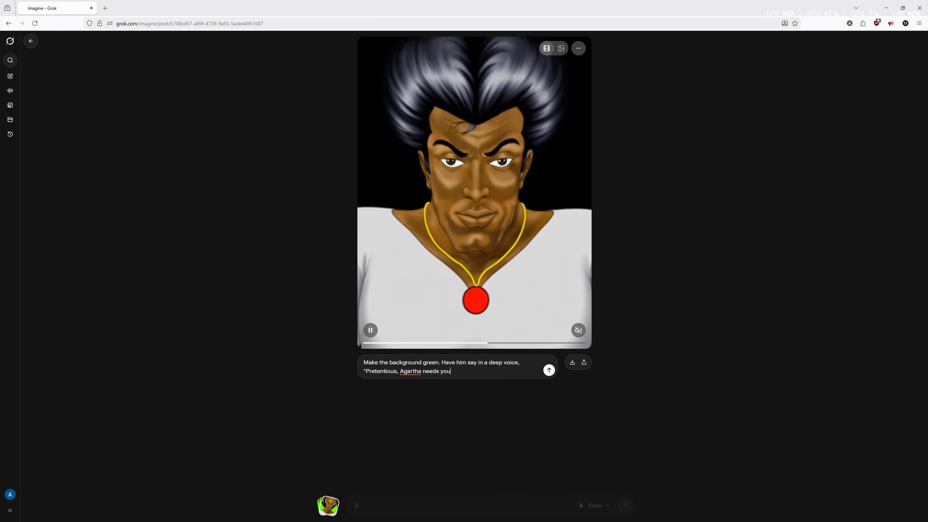
pyautogui.write('!"')
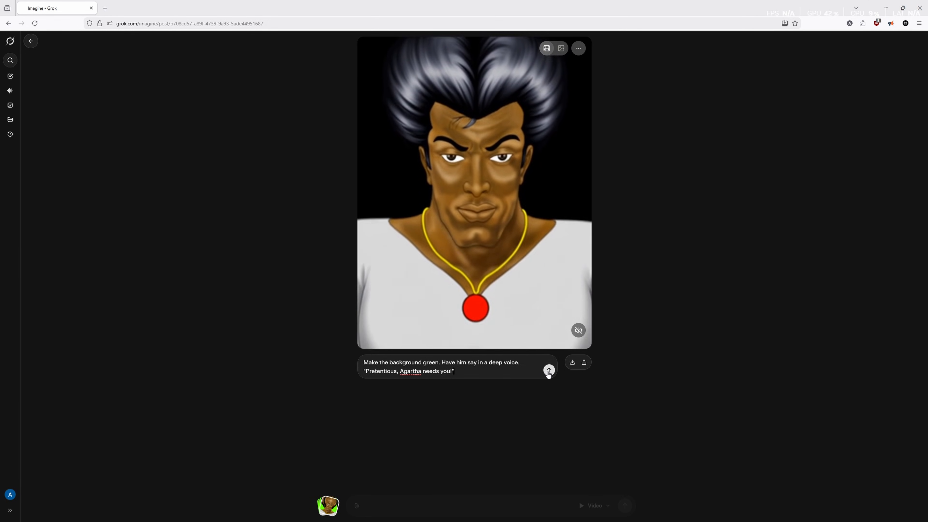
pyautogui.click(548, 370)
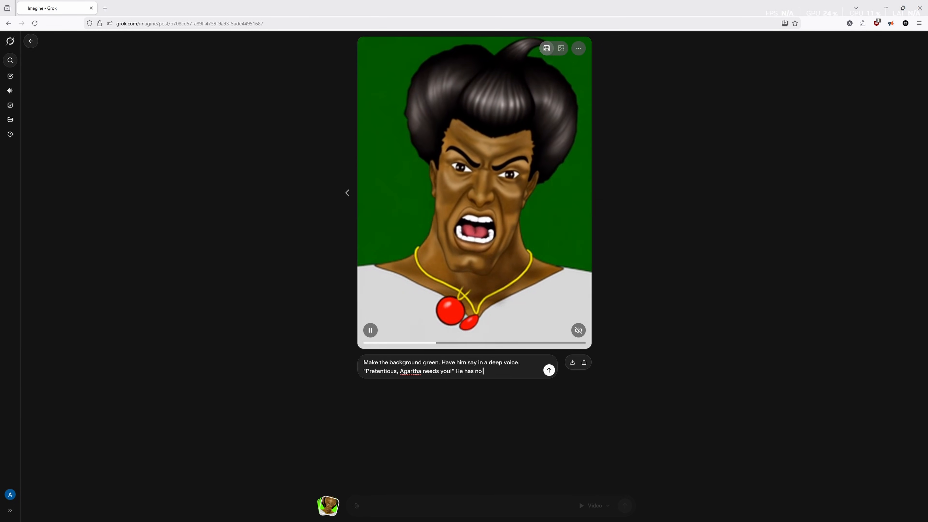
# - Extend the prompt with the detail that he has no hair
pyautogui.write('hair, his')
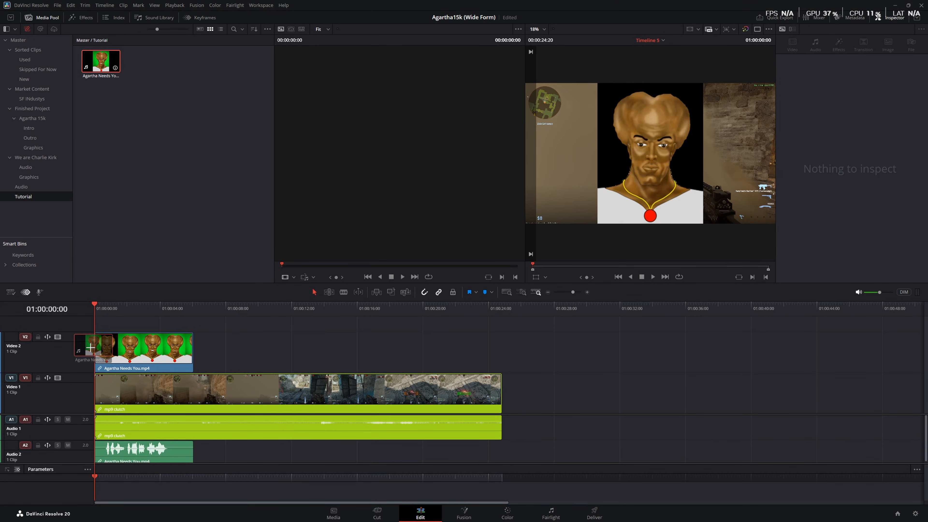
# - Place Agartha Needs You.mp4 on V2/A2 above the mp9 clutch footage
pyautogui.click(142, 349)
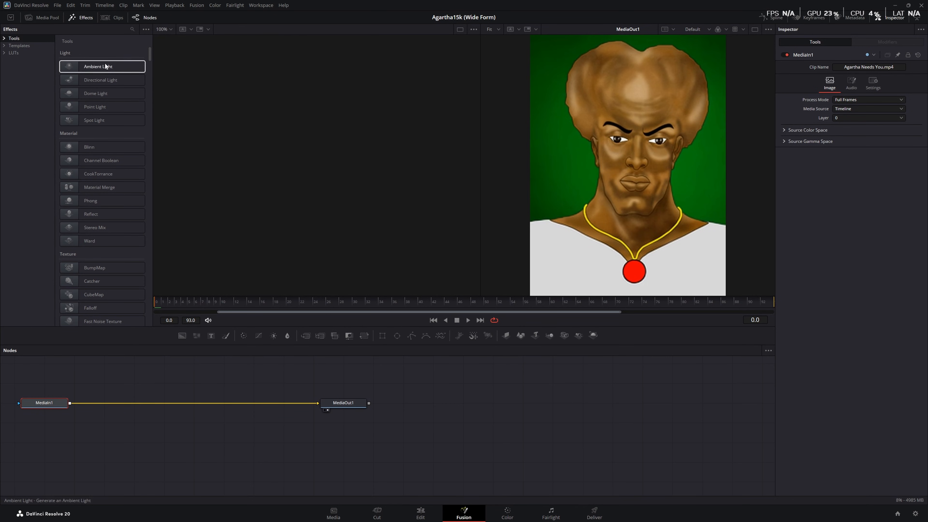
pyautogui.moveTo(123, 33)
pyautogui.write('delta')
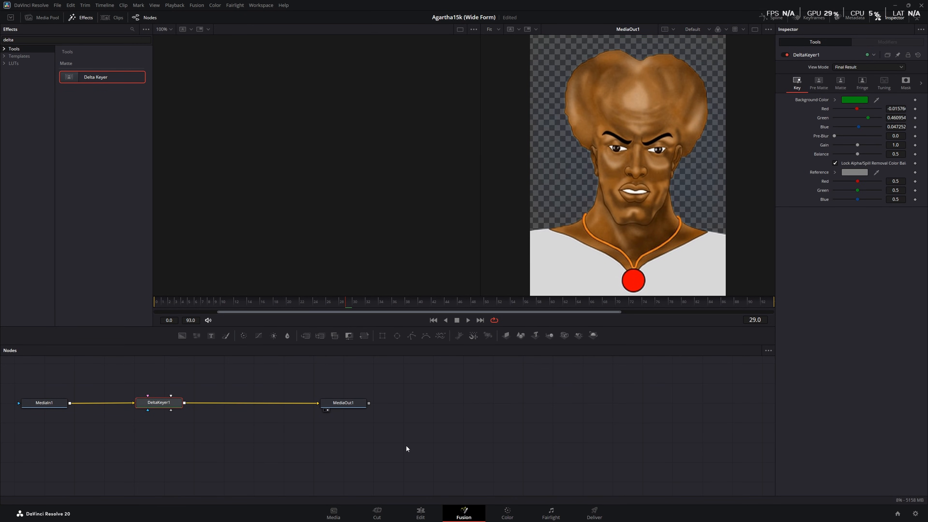
pyautogui.moveTo(424, 465)
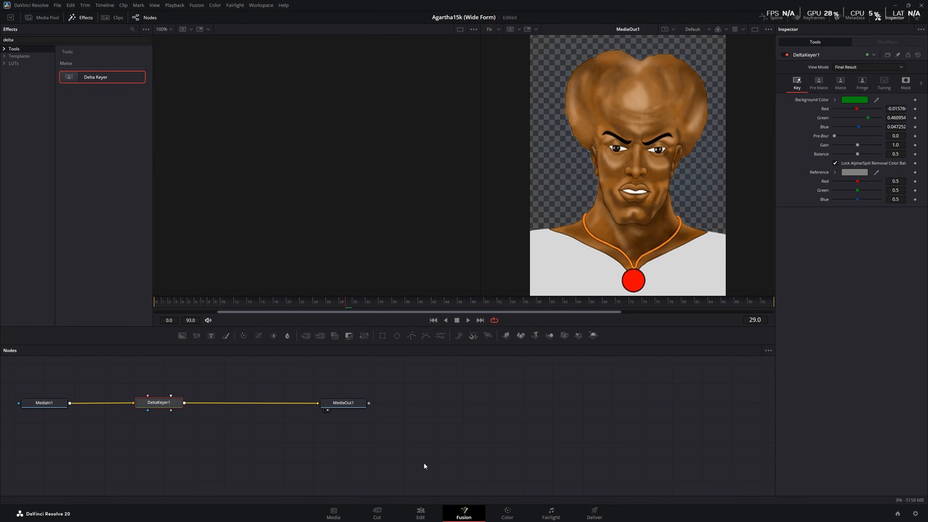
# - Key out the green background of the Yakub clip with a Delta Keyer in Fusion
pyautogui.click(420, 513)
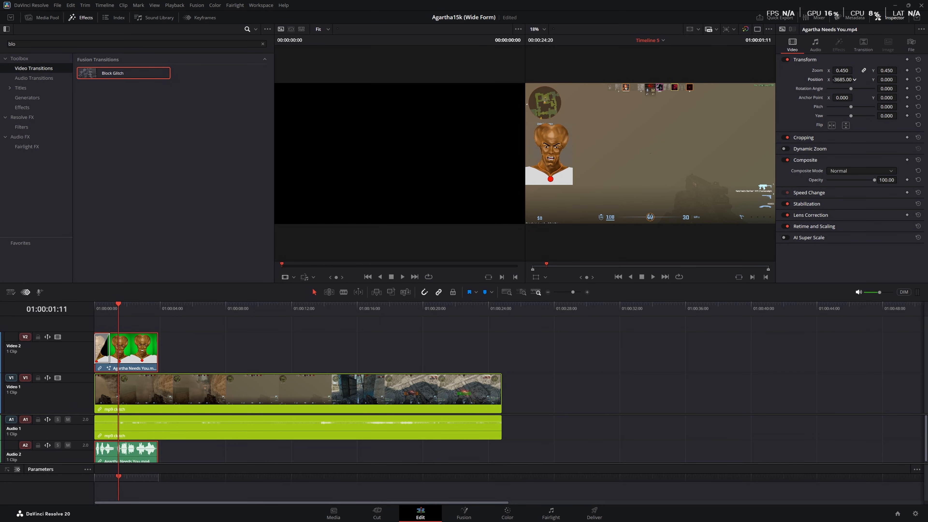
# - Move the playhead to about four seconds into the gameplay after the shrunken overlay
pyautogui.click(885, 80)
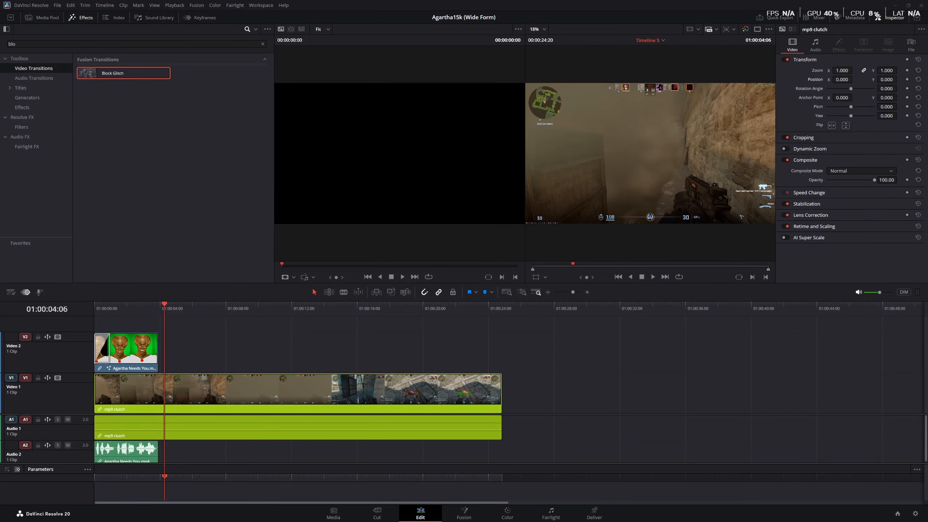
pyautogui.moveTo(176, 344)
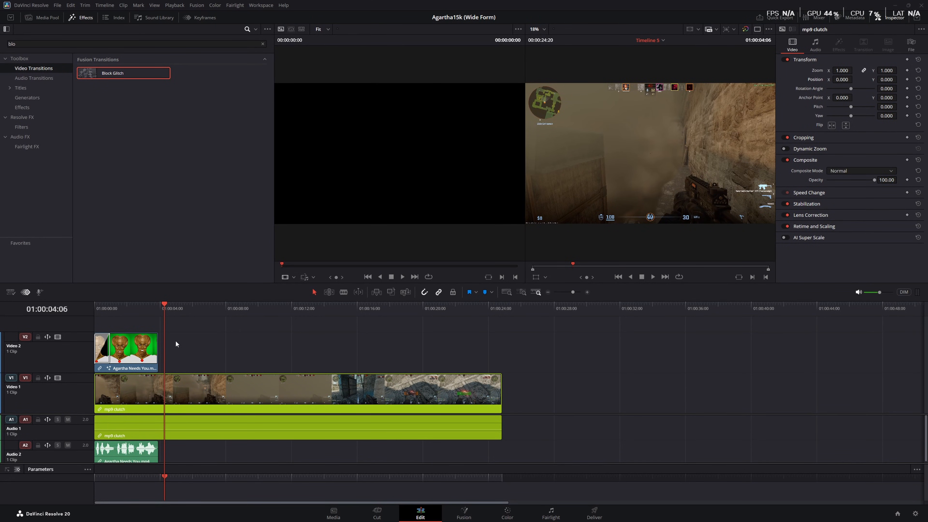
pyautogui.moveTo(190, 326)
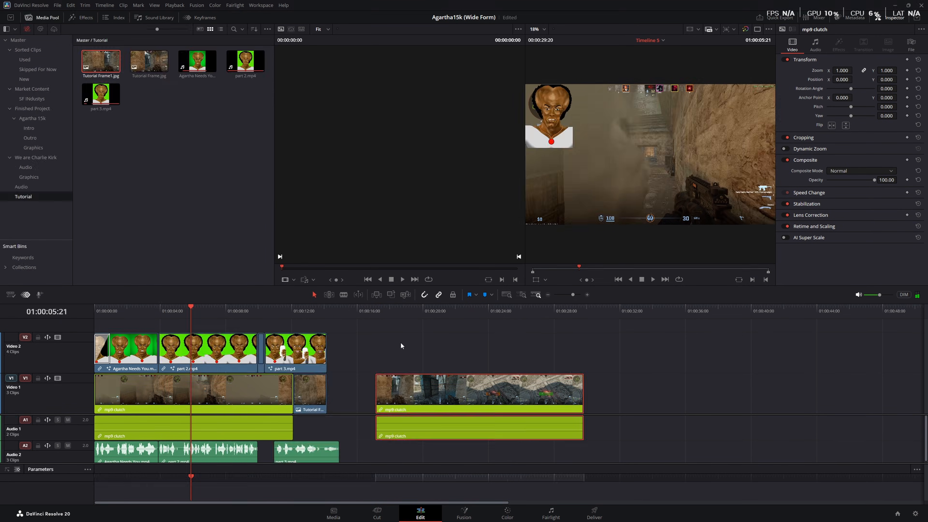
pyautogui.moveTo(367, 372)
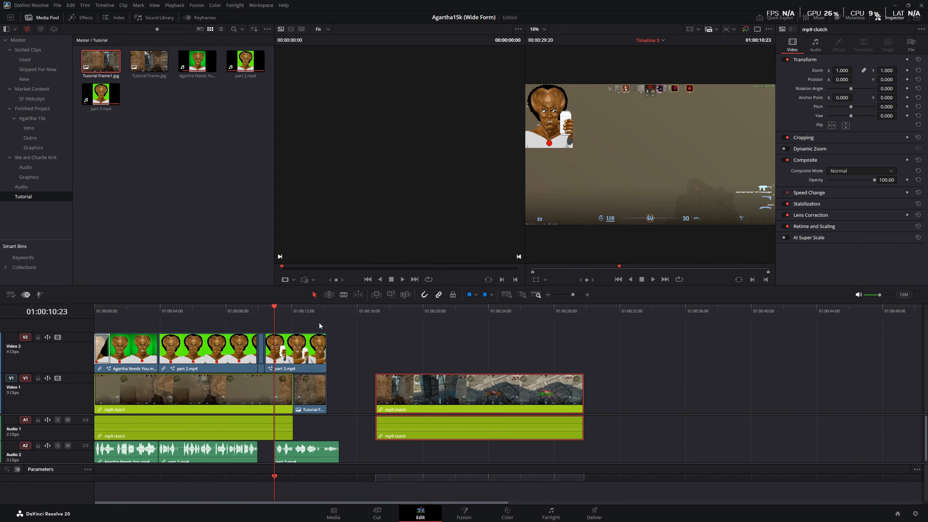
pyautogui.moveTo(284, 315)
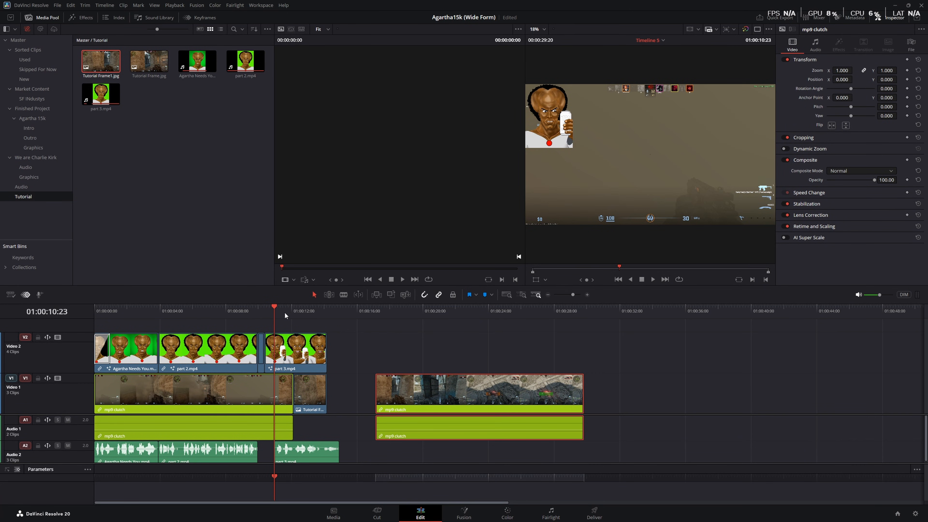
pyautogui.moveTo(292, 311)
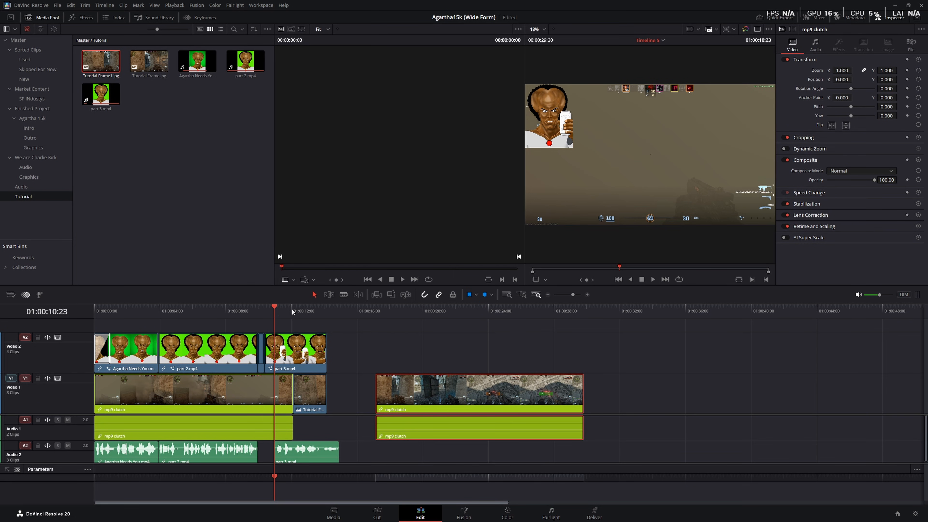
# - Select the part 3 overlay clip placed after part 2 on V2
pyautogui.click(302, 310)
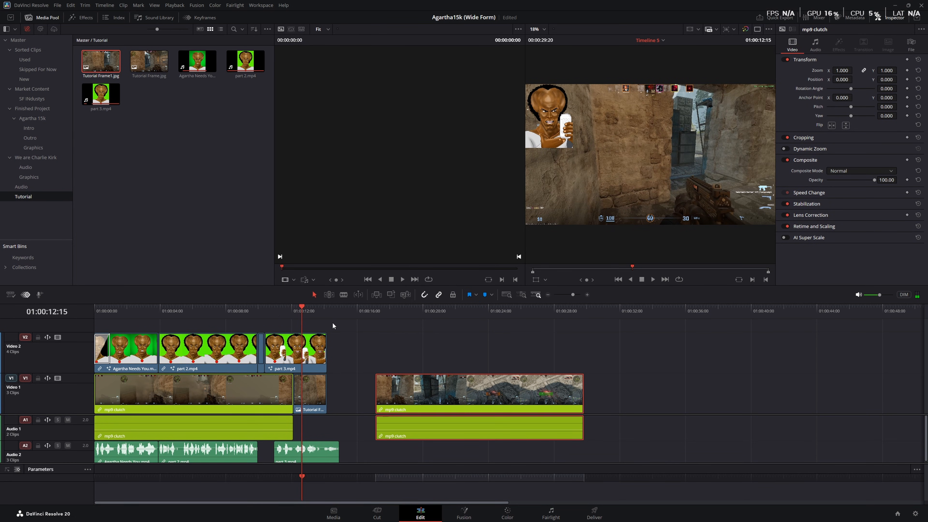
pyautogui.click(326, 307)
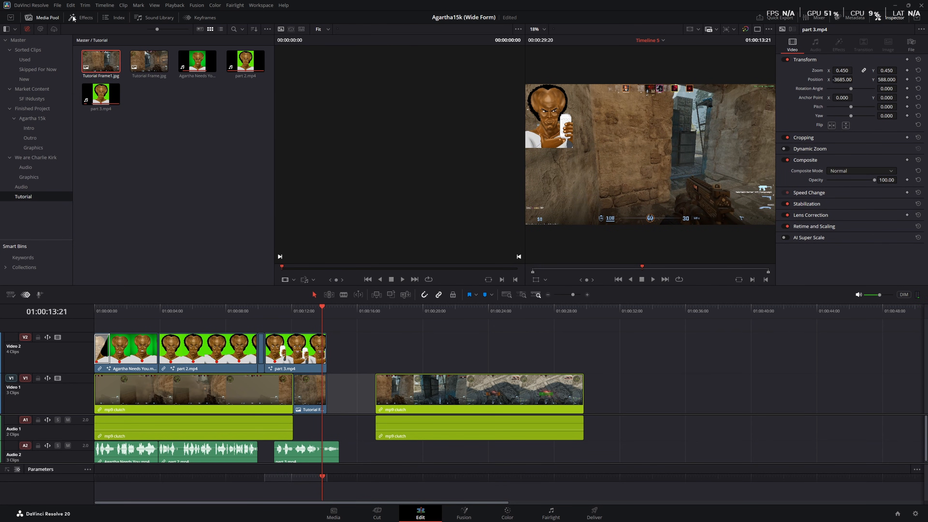
# - Export the current frame as a still via the File menu and switch to Grok
pyautogui.click(57, 6)
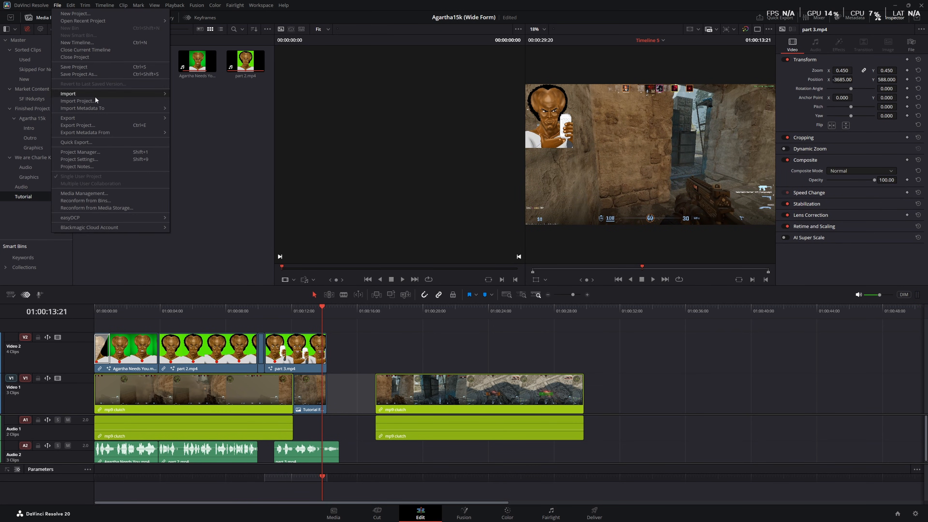
pyautogui.moveTo(667, 155)
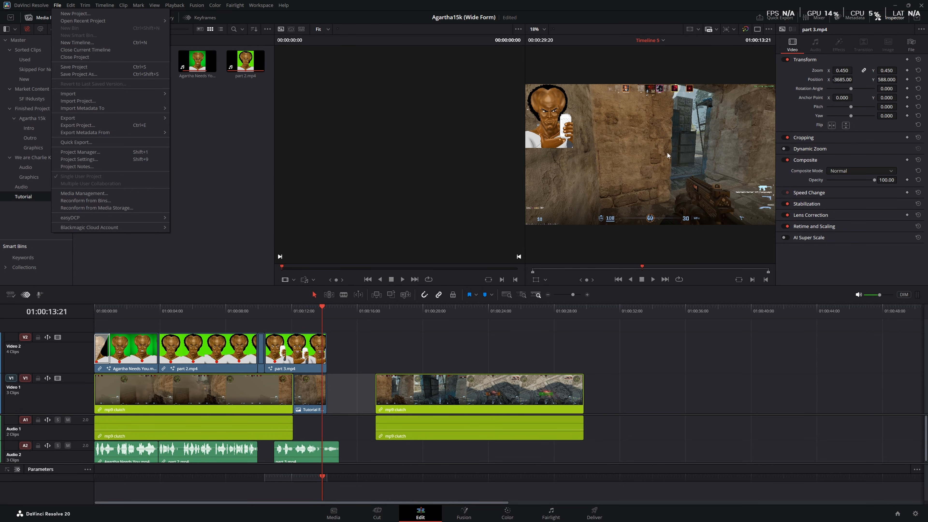
pyautogui.moveTo(76, 166)
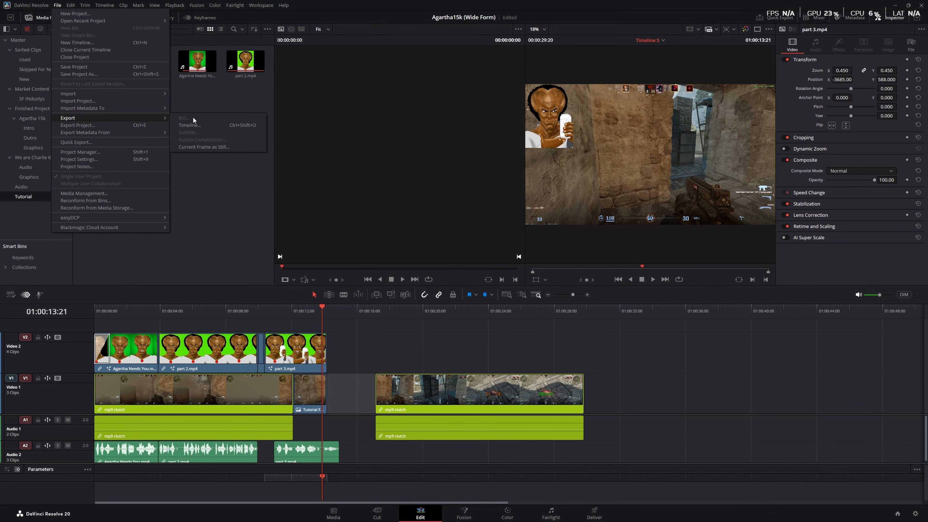
pyautogui.press('alt+tab')
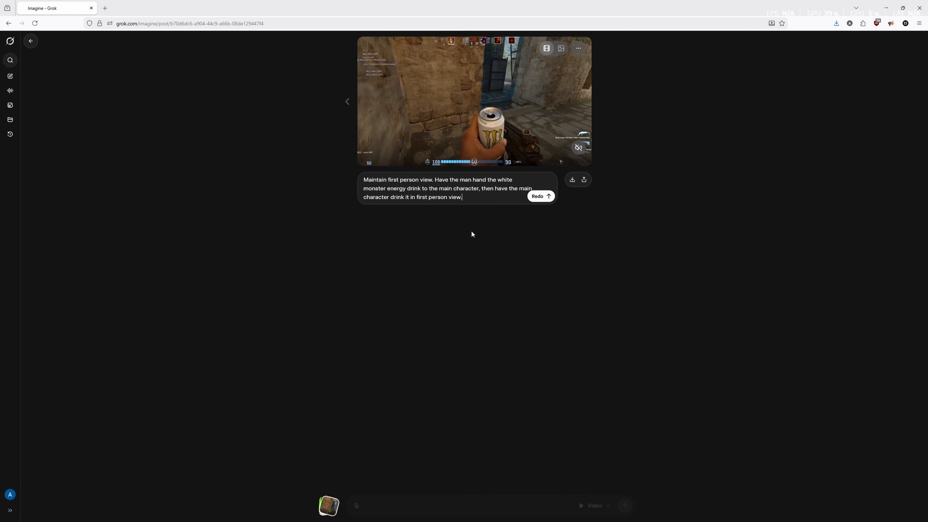
pyautogui.moveTo(457, 235)
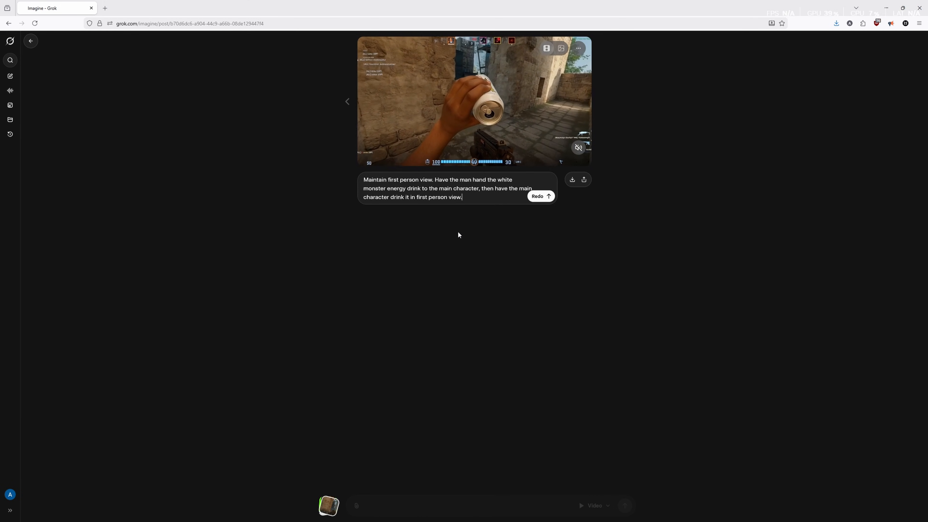
# - Download the generated first-person Monster drink hand-off video from Grok Imagine
pyautogui.click(539, 196)
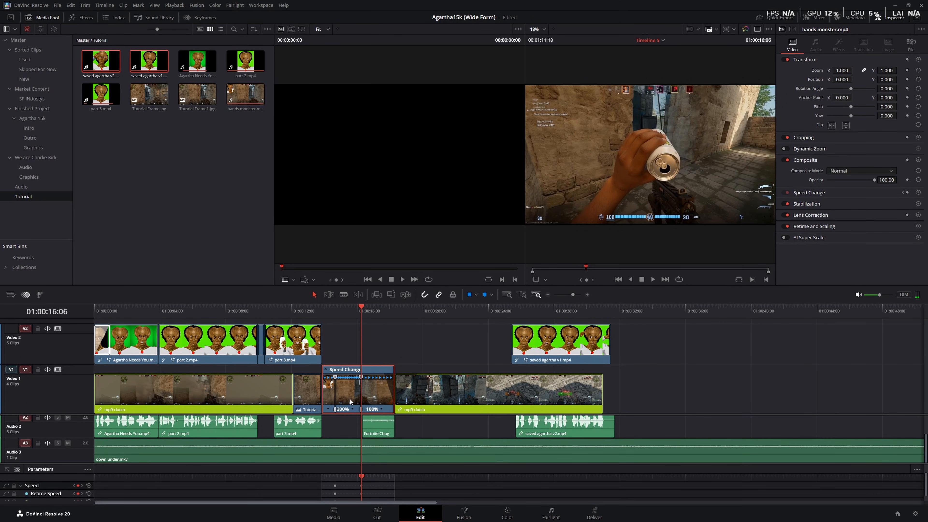
pyautogui.moveTo(371, 349)
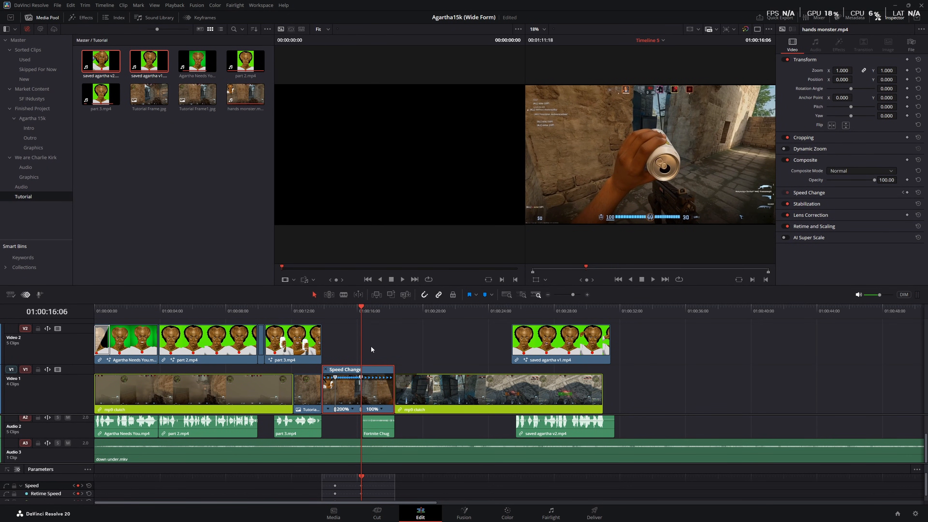
# - Drag the saved agatha v1.mp4 overlay on V2 right, beyond the mp9 clutch clip's end
pyautogui.click(499, 309)
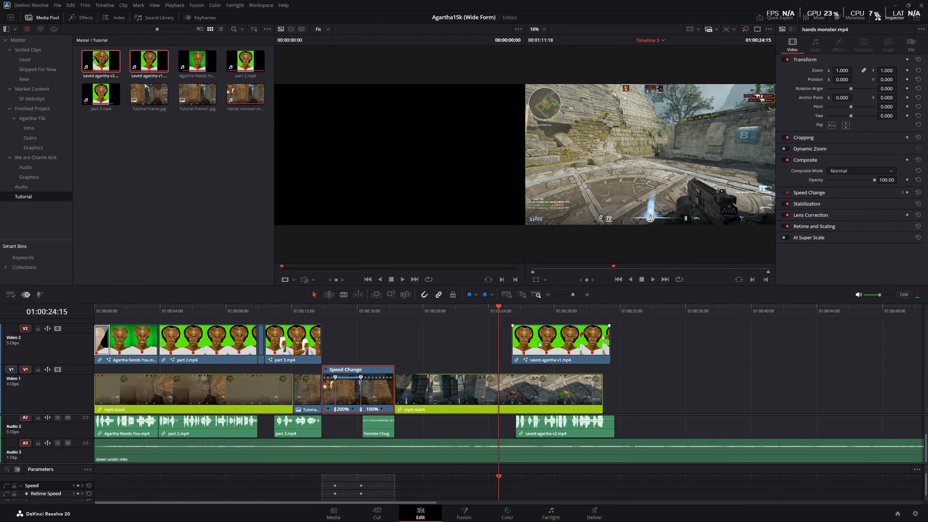
pyautogui.click(558, 343)
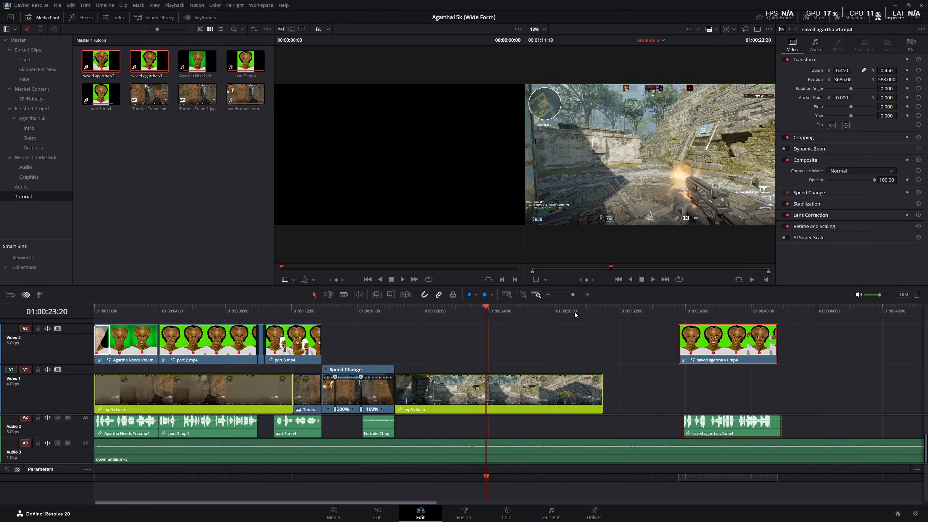
pyautogui.click(593, 310)
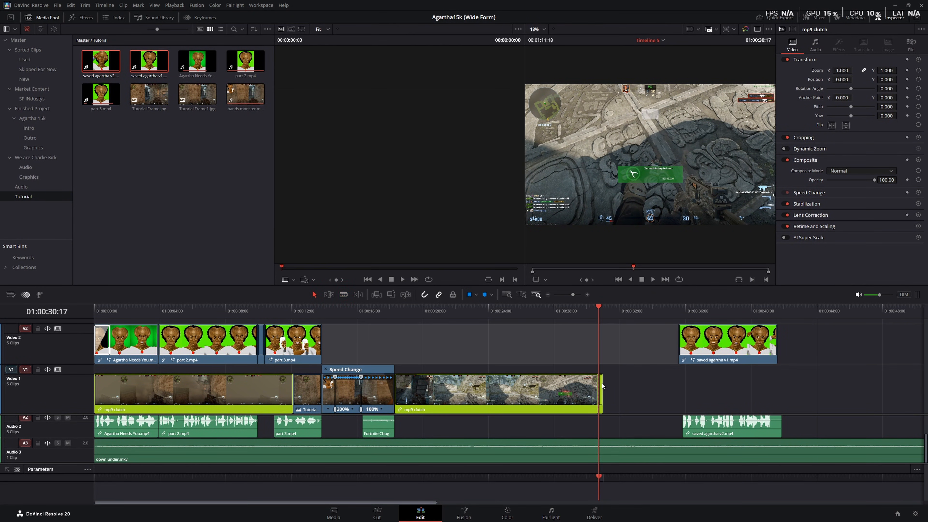
pyautogui.moveTo(599, 389)
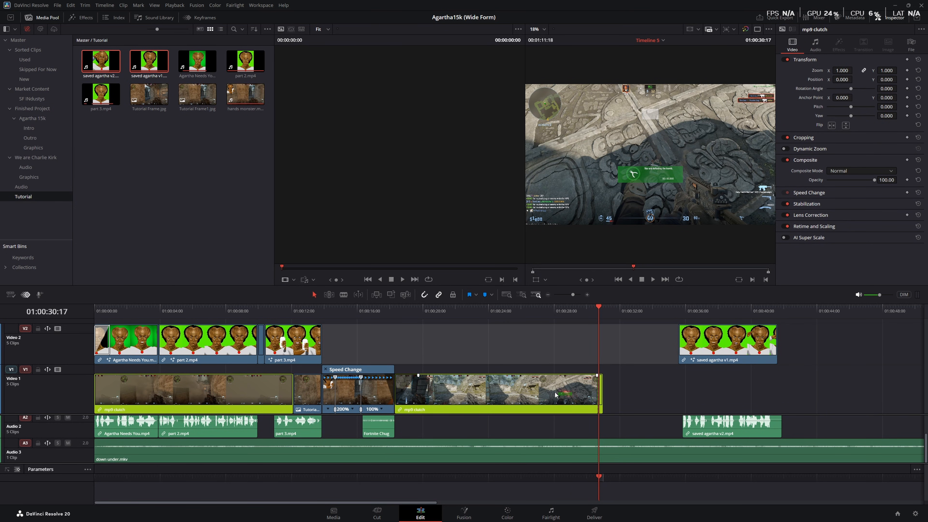
pyautogui.moveTo(498, 365)
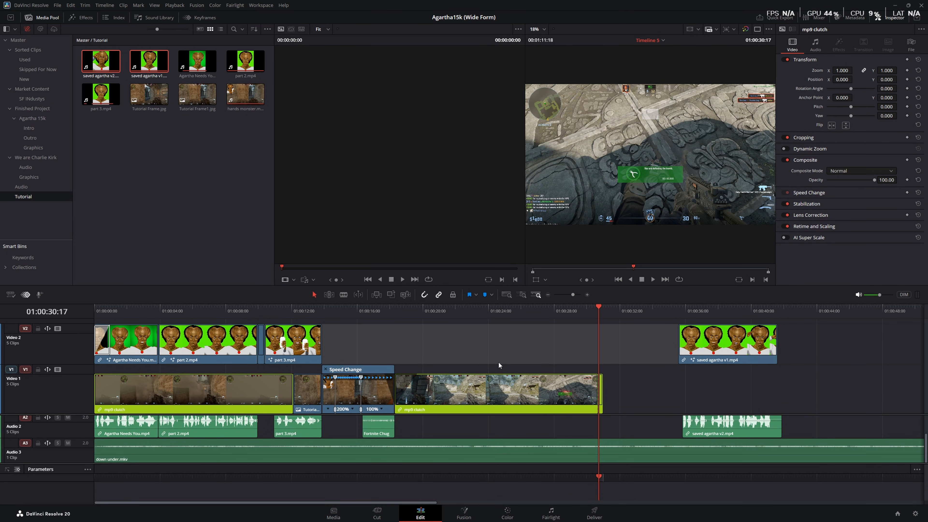
# - Bring up the File menu to export the 01:00:30:17 overhead frame as a still
pyautogui.click(58, 5)
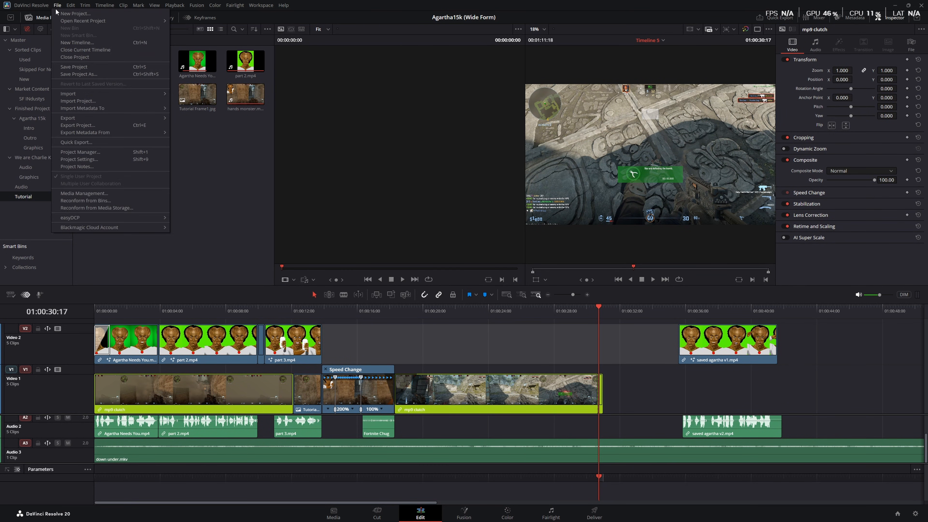
pyautogui.moveTo(77, 118)
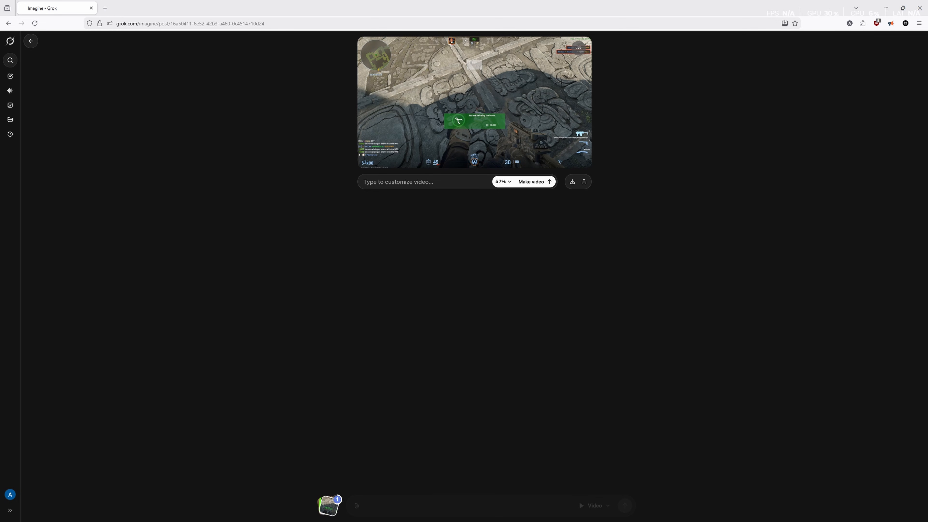
# - Enter the prompt "Have the main character abducted by a UFO" for the overhead still
pyautogui.write('Have the main characte')
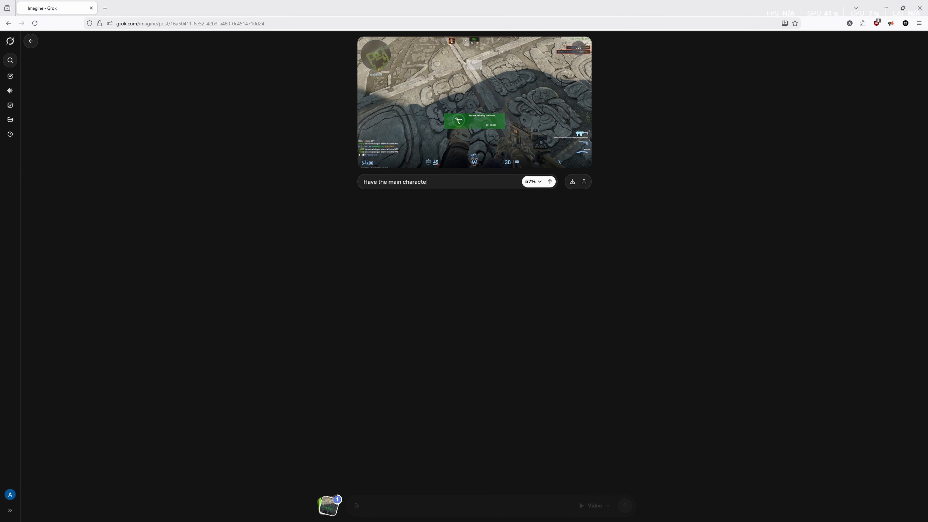
pyautogui.write('r abducted by a UFO')
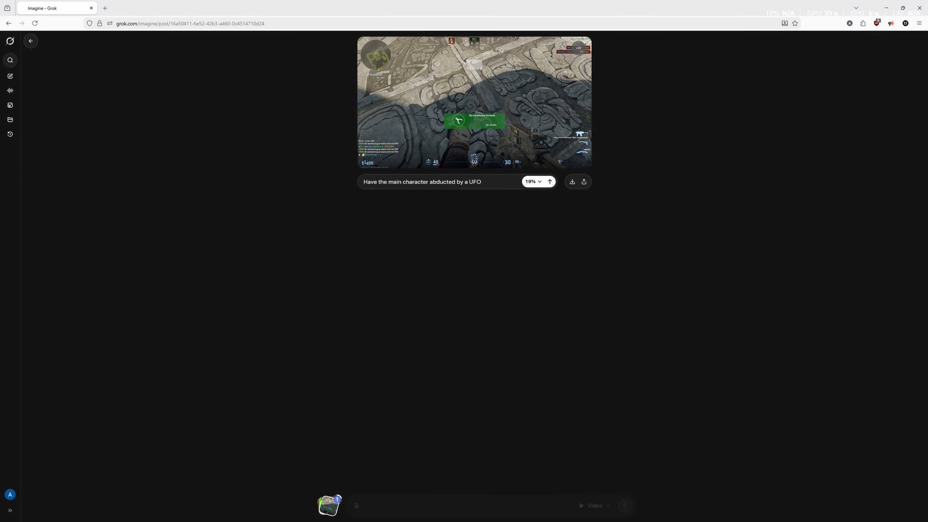